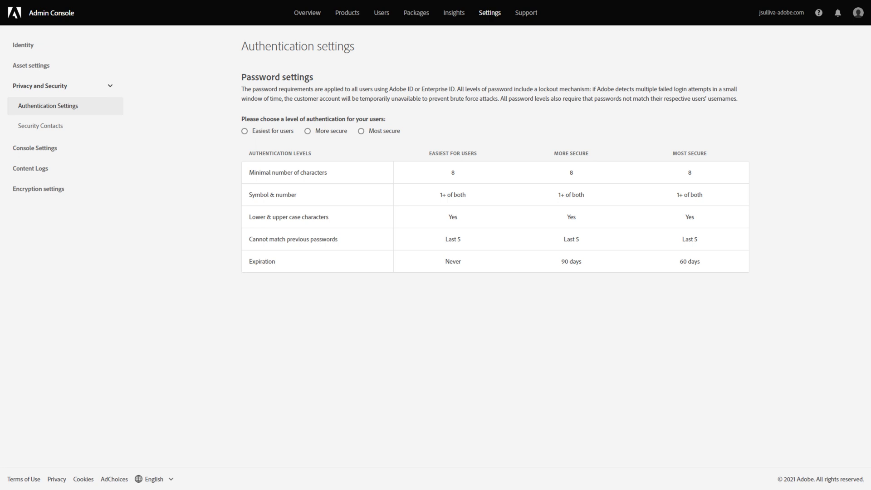
Enable the Dedicated encryption key toggle in Encryption settings and confirm Enable
left_click(38, 188)
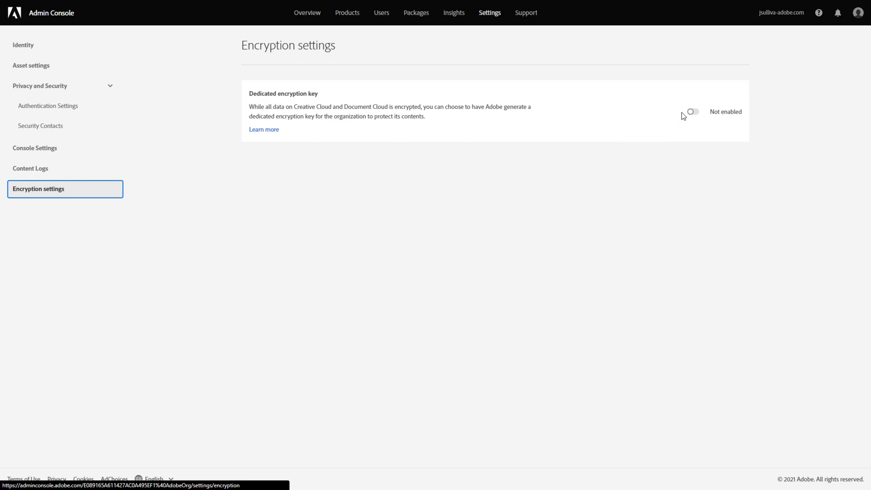
left_click(691, 112)
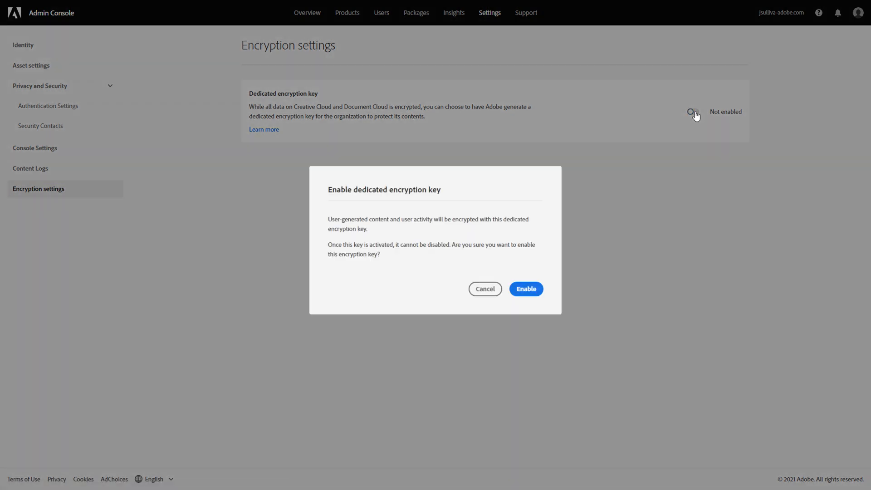
left_click(525, 288)
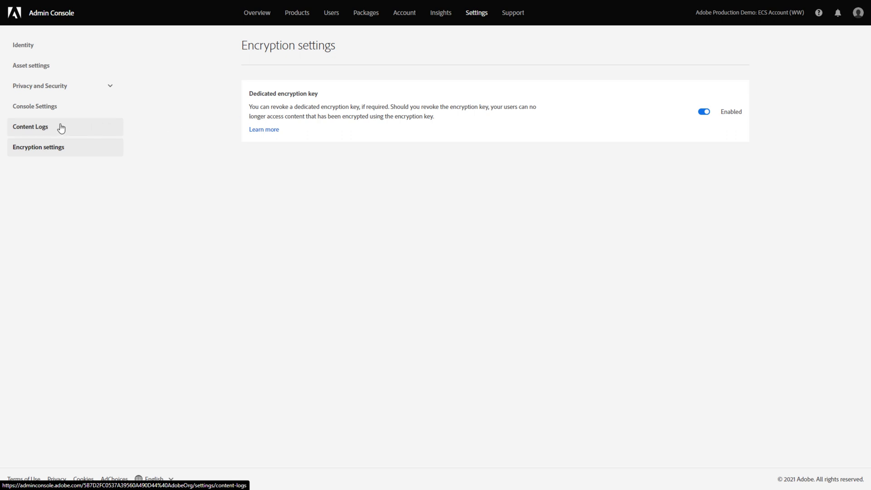
View Content Logs and Asset settings, then show the Storage overview (0.0 B of 2.0 TB used)
left_click(31, 127)
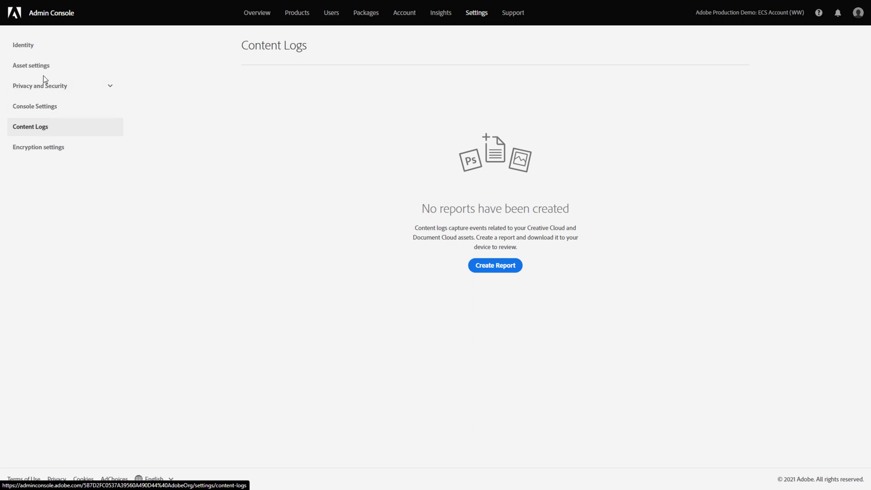
left_click(31, 65)
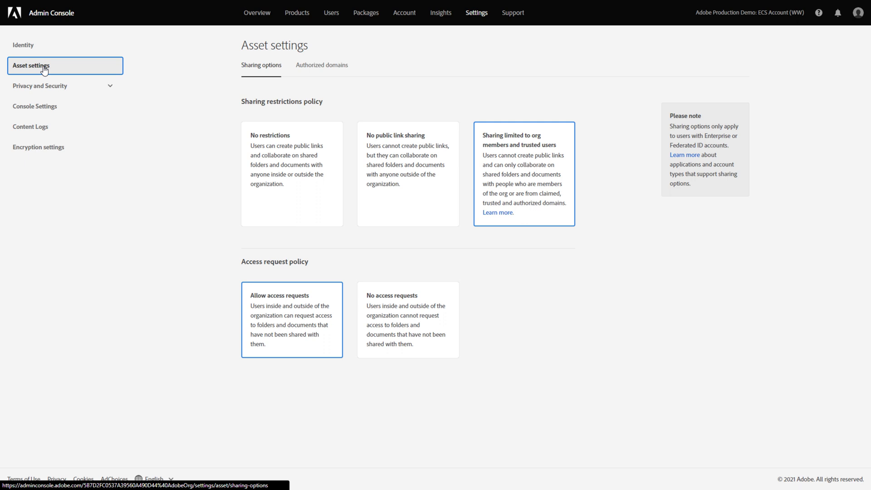
left_click(395, 12)
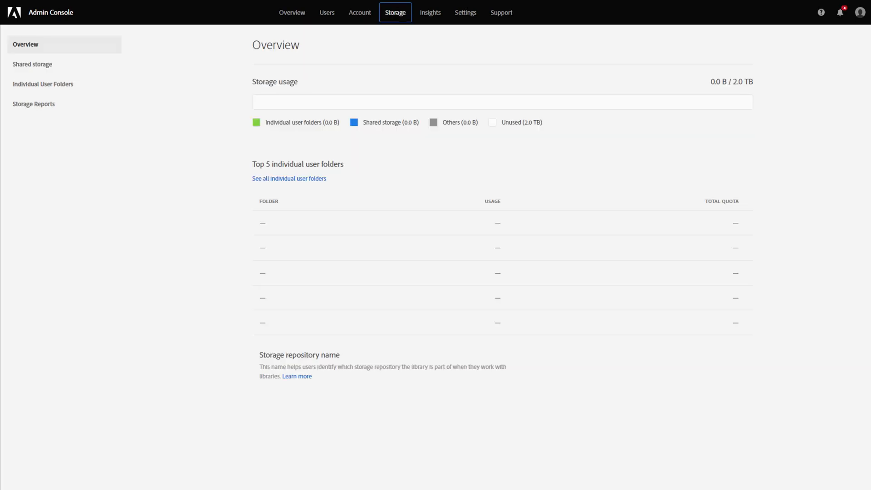